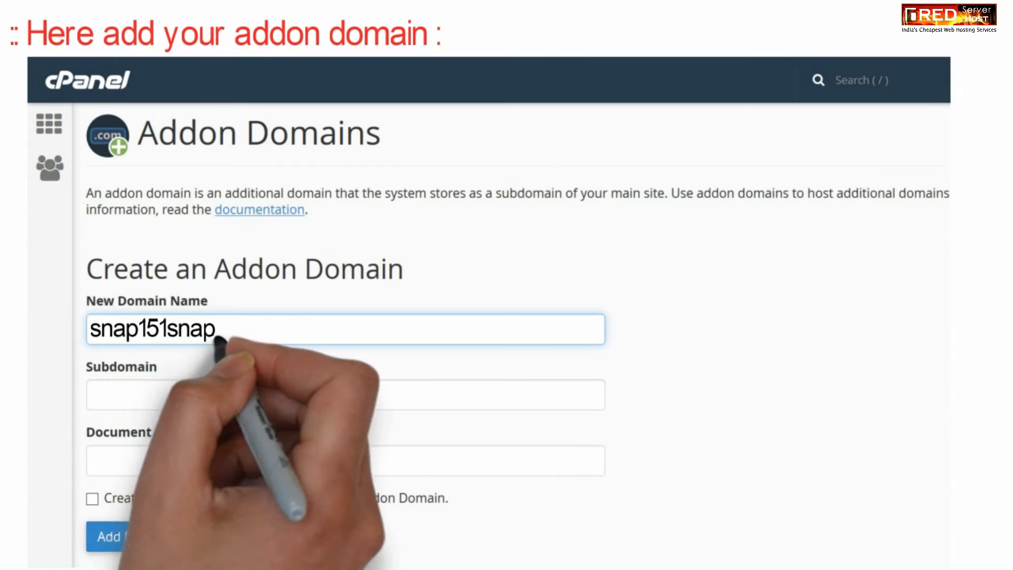
# - Complete the domain name as snap151snap.com and add it as an addon domain
pyautogui.write('.com')
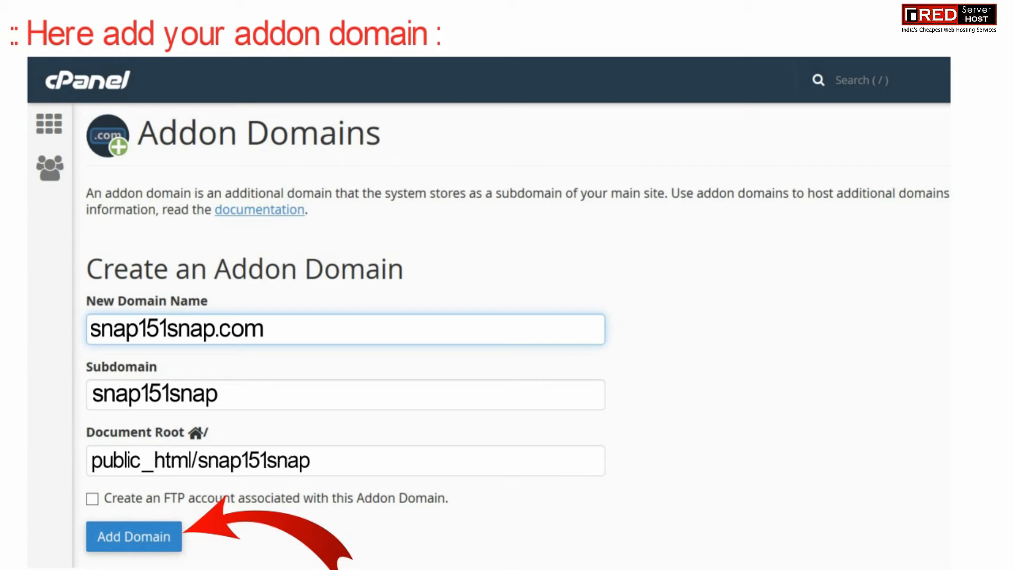
pyautogui.click(133, 536)
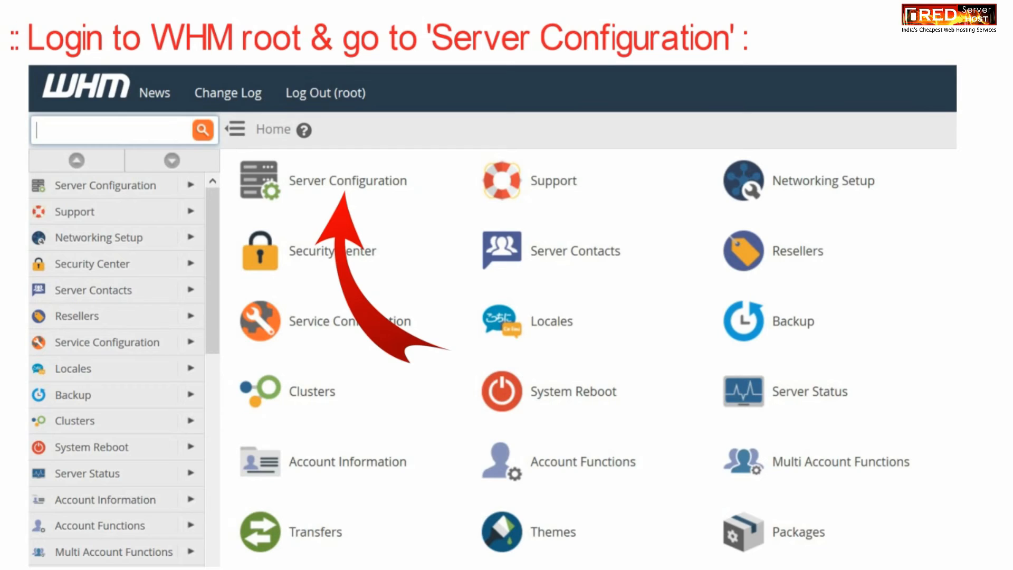
# - Go into Server Configuration from the WHM home screen
pyautogui.click(347, 181)
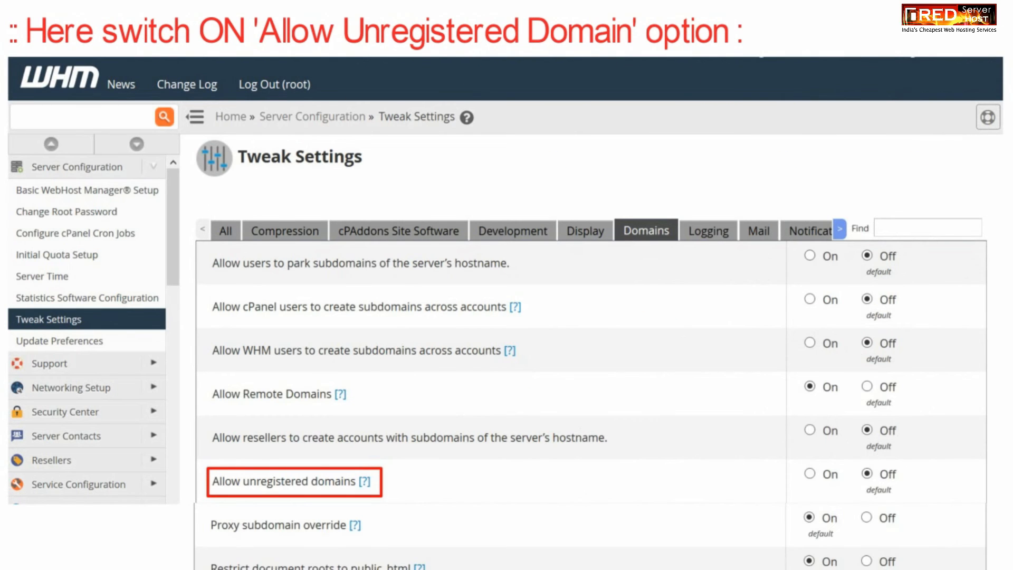
# - Set 'Allow unregistered domains' to On under the Domains tab and bring Save into view
pyautogui.scroll(-3)
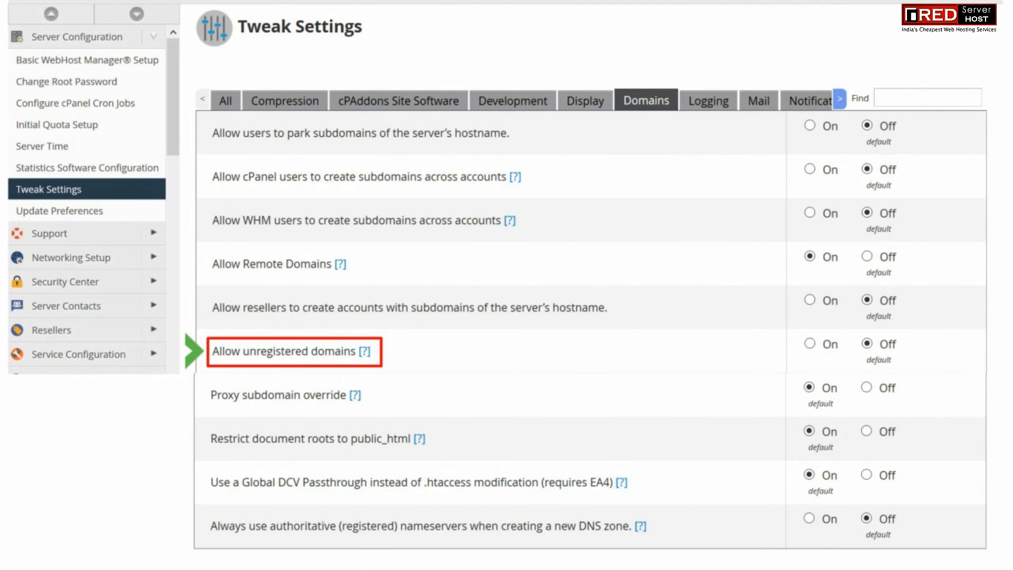
pyautogui.click(809, 343)
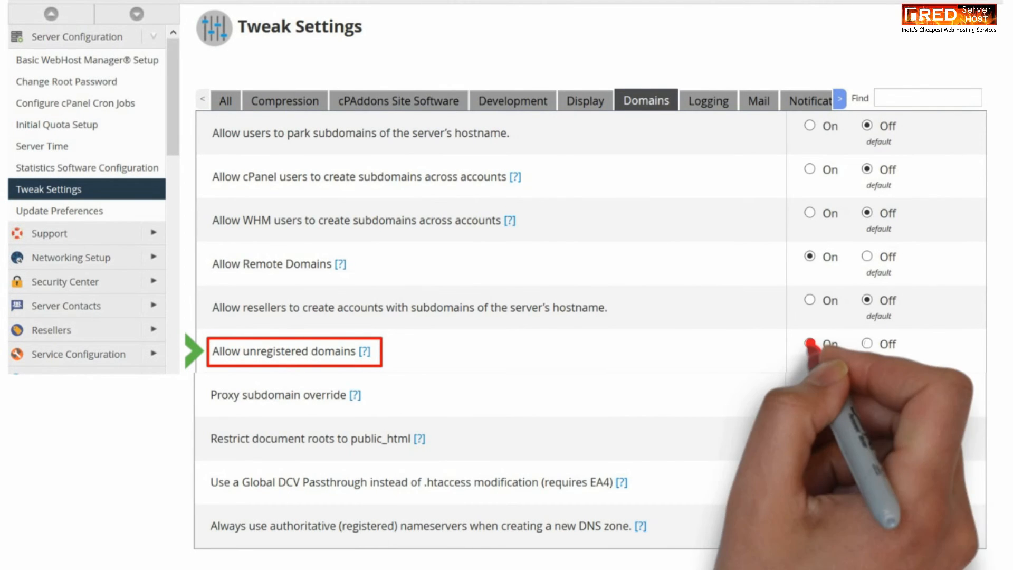
pyautogui.click(810, 343)
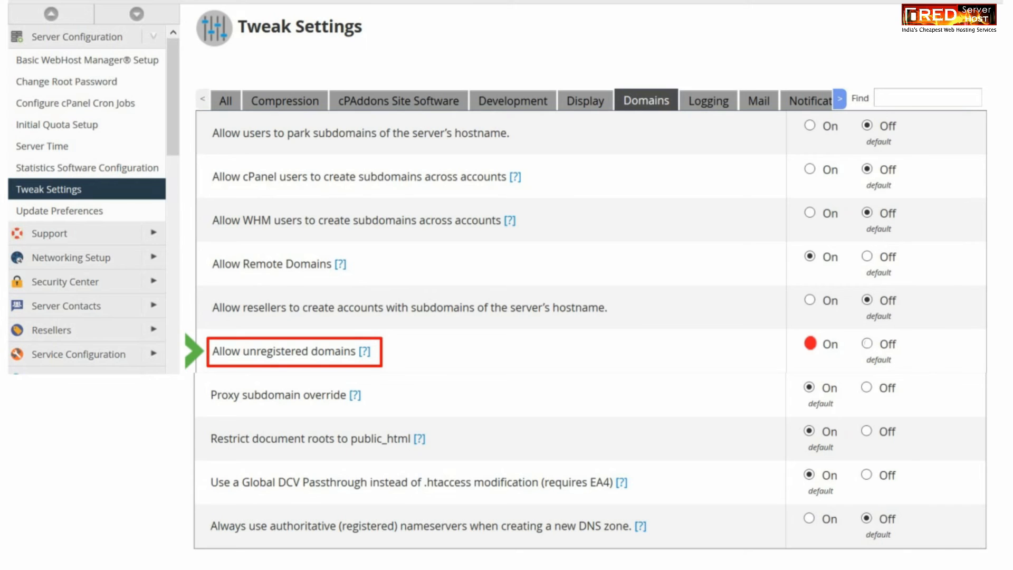
pyautogui.scroll(-3)
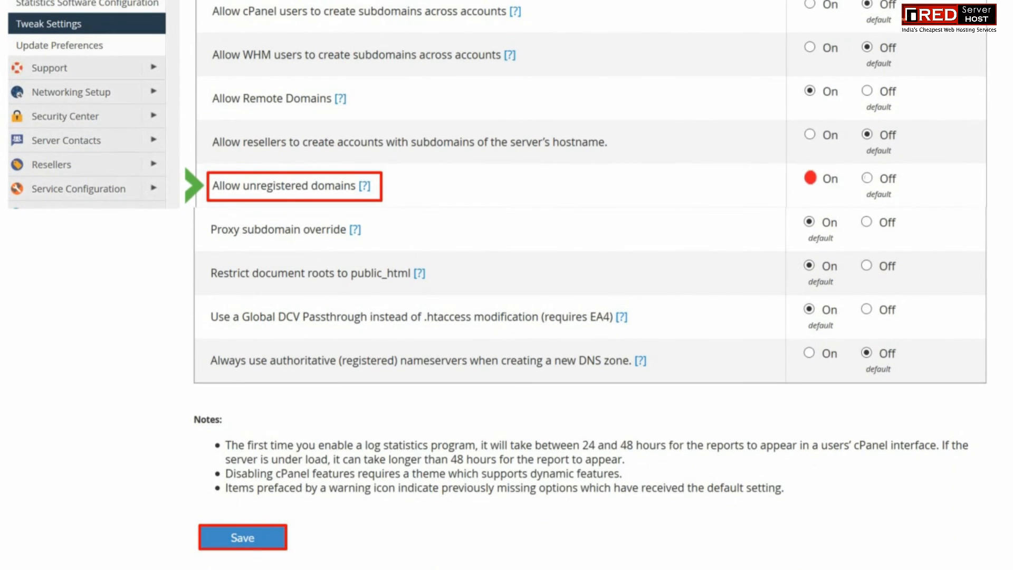